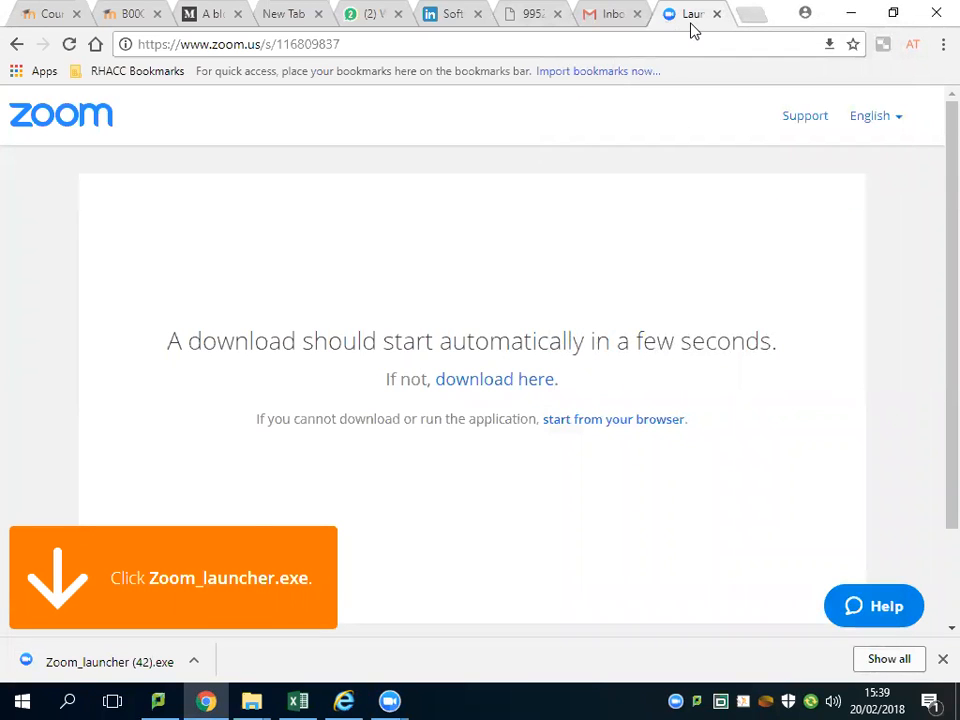
# Step: Bring up the Moodle course page, check speaker volume, and reach the Visual Programming L3 section
pyautogui.click(130, 12)
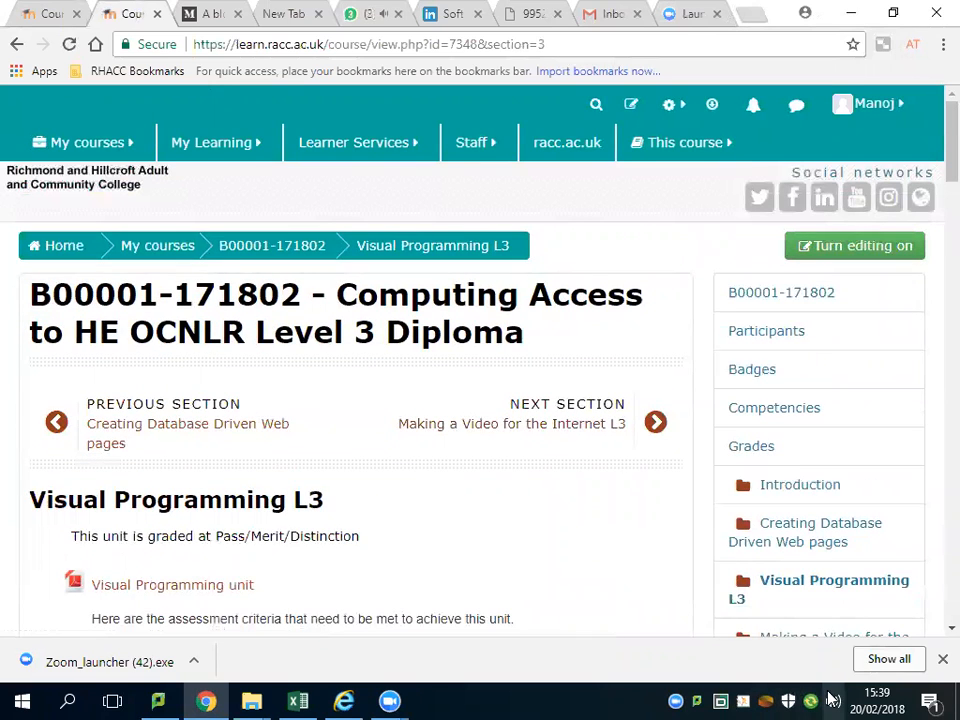
pyautogui.click(832, 700)
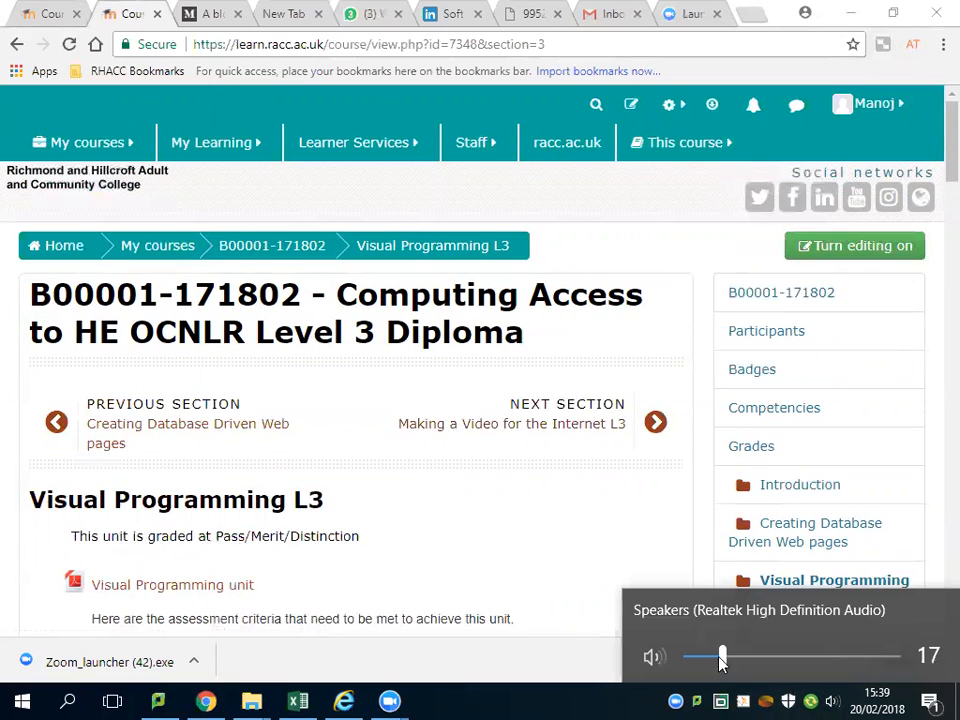
pyautogui.scroll(-3)
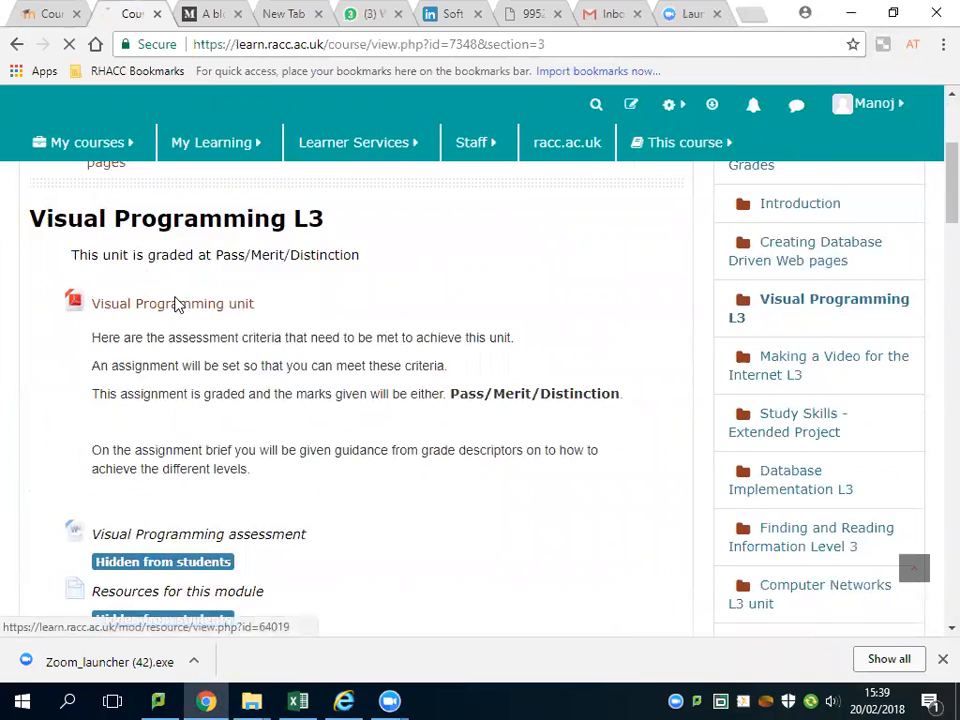
# Step: View the Visual Programming unit PDF and highlight lines in its learning outcomes and assessment criteria table
pyautogui.click(172, 304)
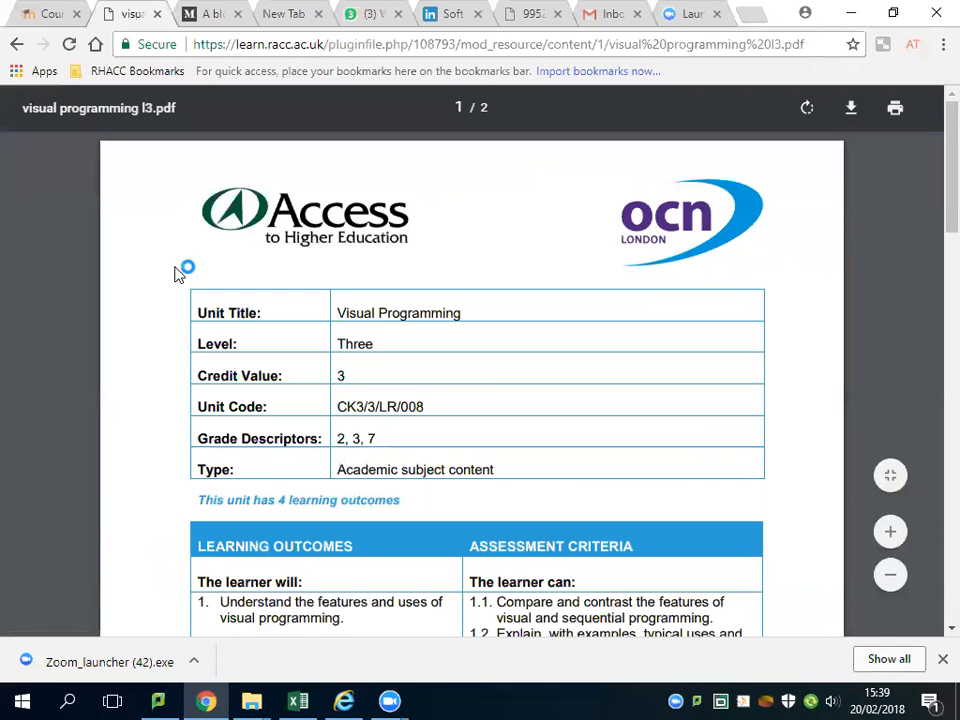
pyautogui.scroll(-3)
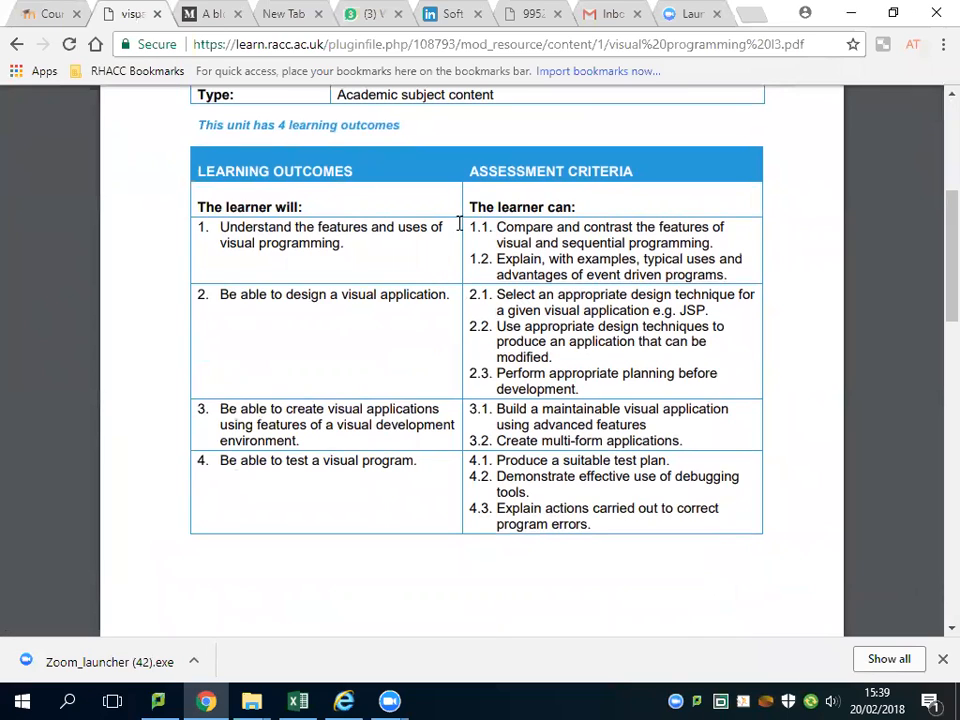
pyautogui.moveTo(496, 226); pyautogui.dragTo(728, 276)
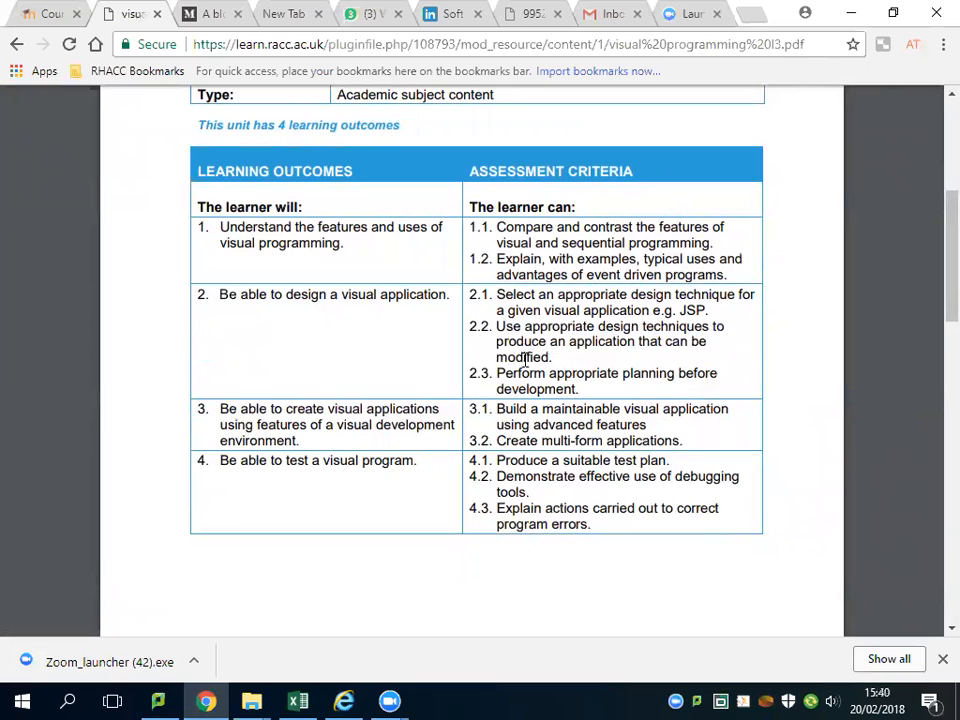
pyautogui.moveTo(496, 374); pyautogui.dragTo(580, 388)
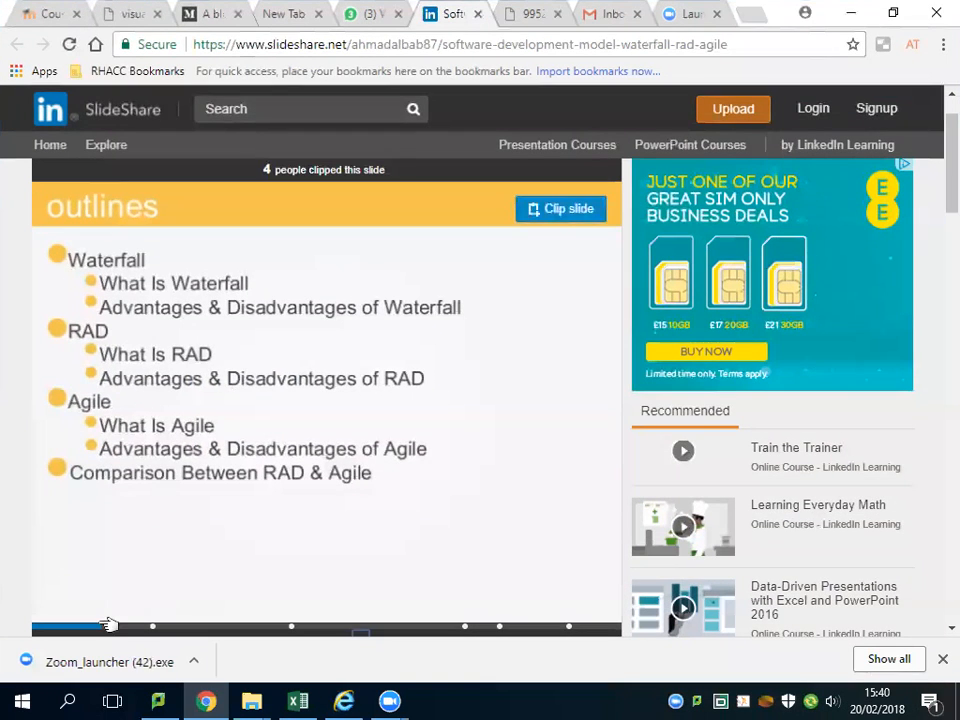
# Step: Jump along the slide progress bar from the outline to the RAD slides and on to References
pyautogui.click(56, 628)
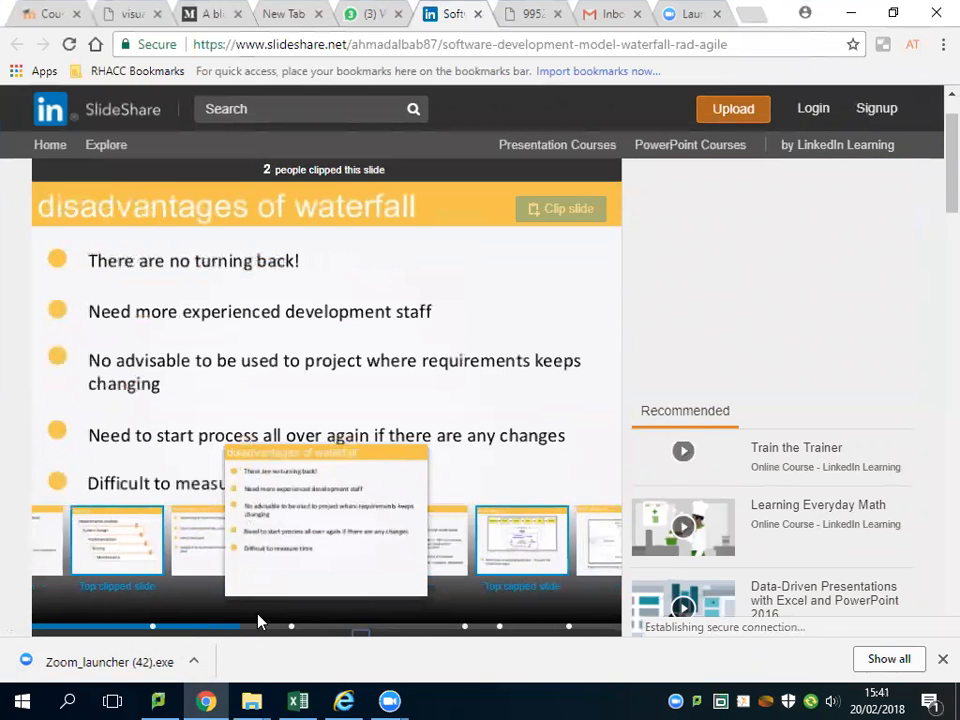
pyautogui.click(292, 628)
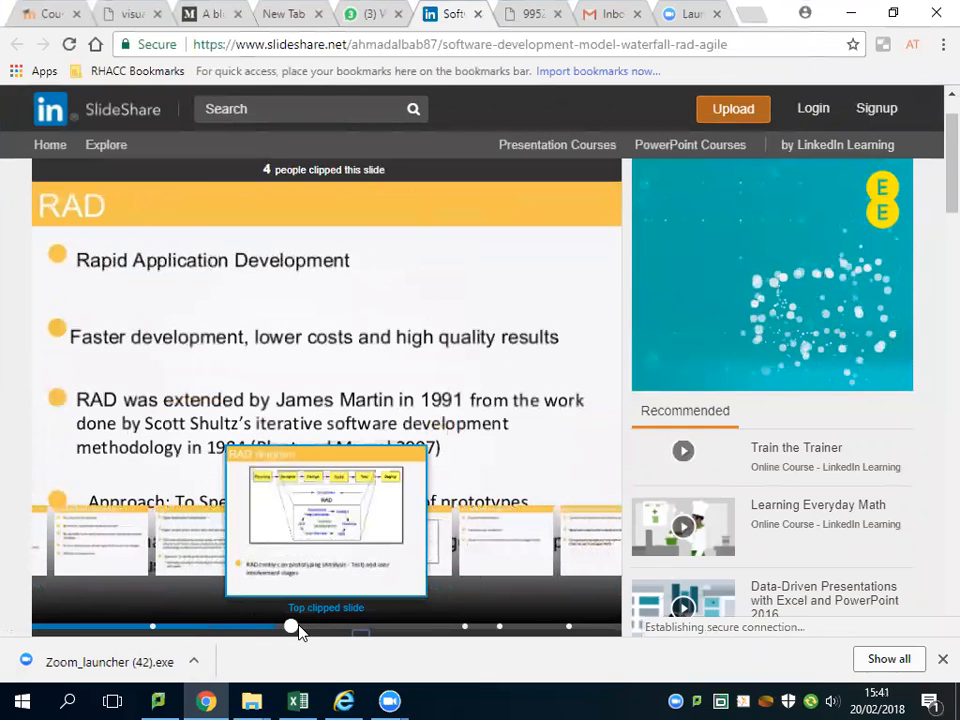
pyautogui.click(292, 628)
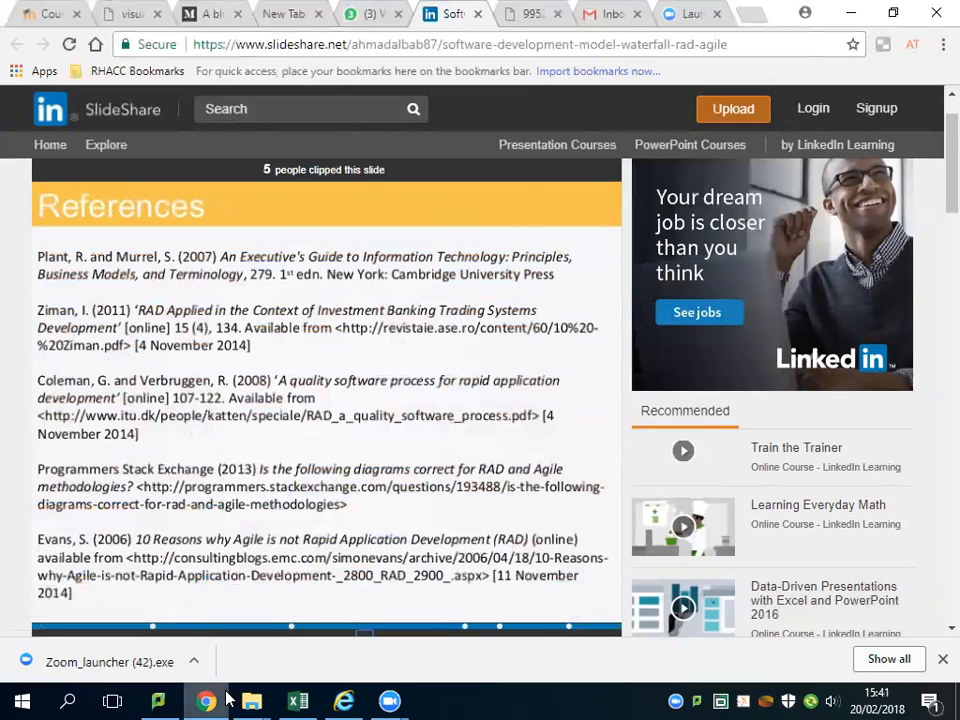
pyautogui.moveTo(296, 700)
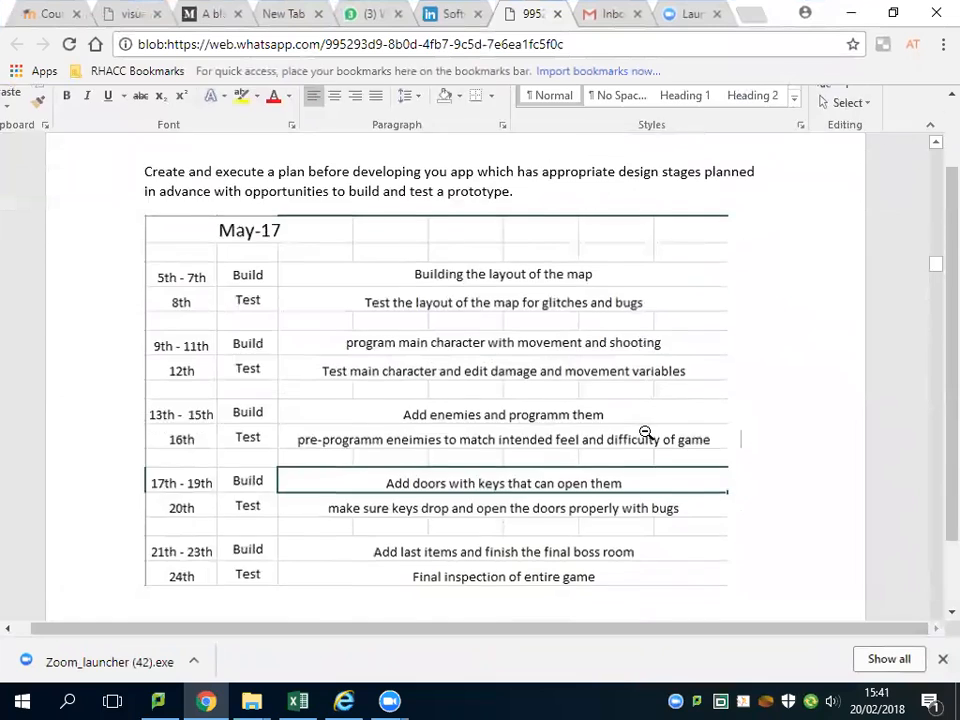
# Step: Scroll the shared Word schedule down to the May-17 build-and-test table
pyautogui.scroll(-3)
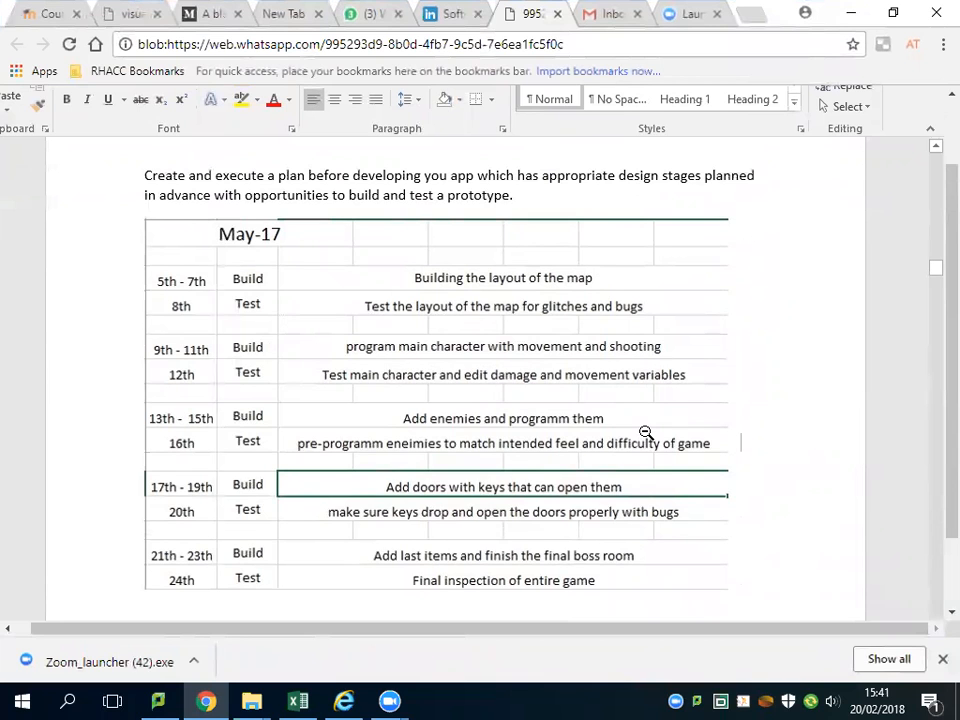
pyautogui.scroll(-3)
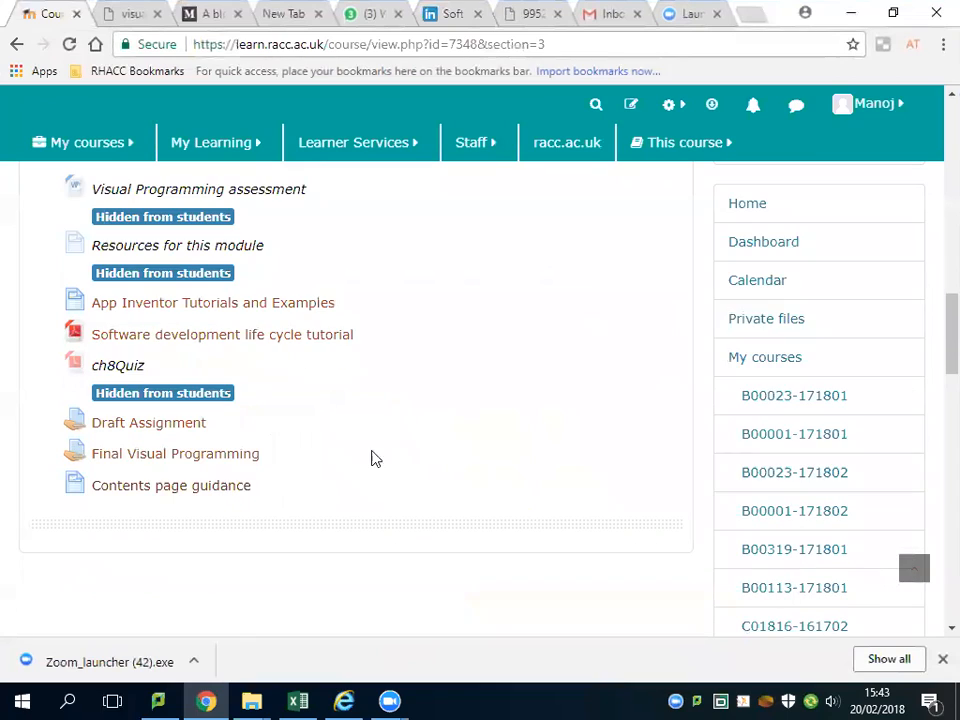
# Step: Read through the Contents page guidance and the assignment brief's design, implementation and testing sections
pyautogui.scroll(-3)
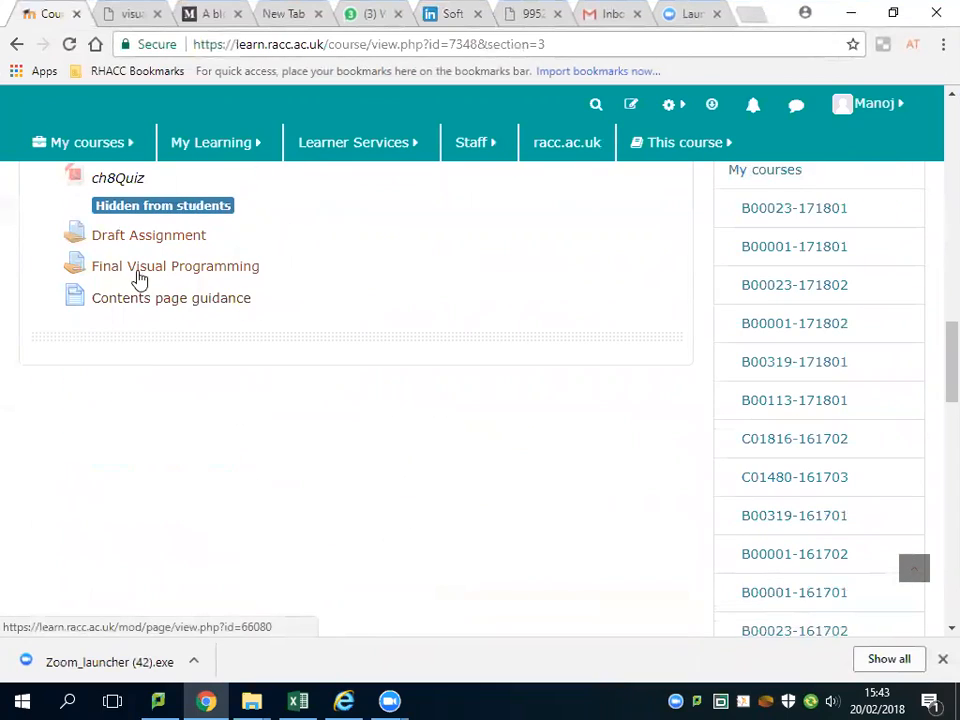
pyautogui.moveTo(164, 268)
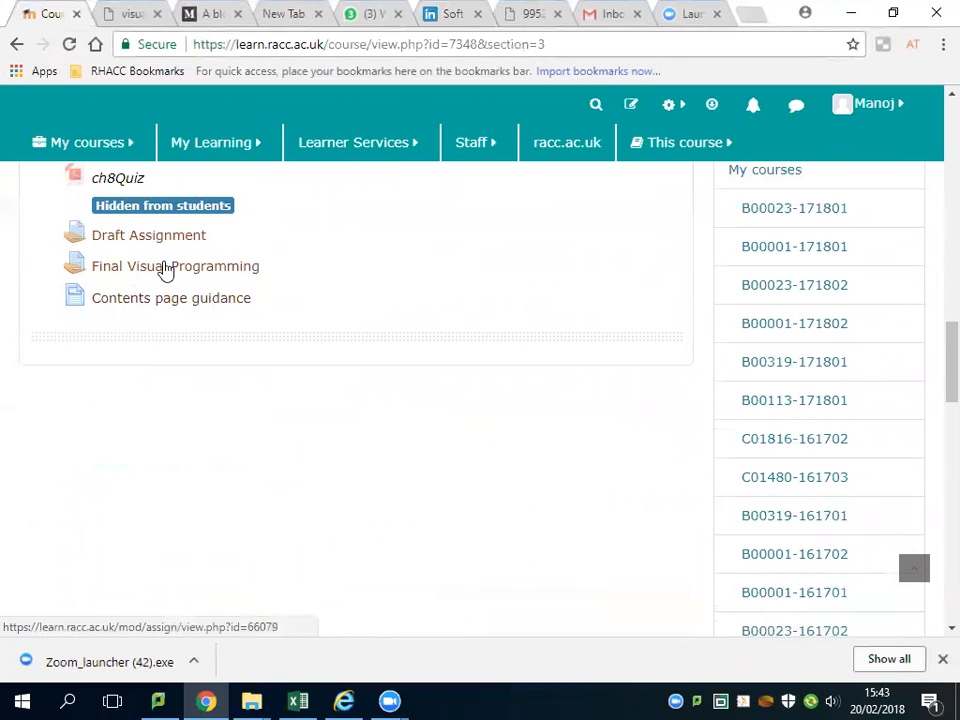
pyautogui.click(170, 296)
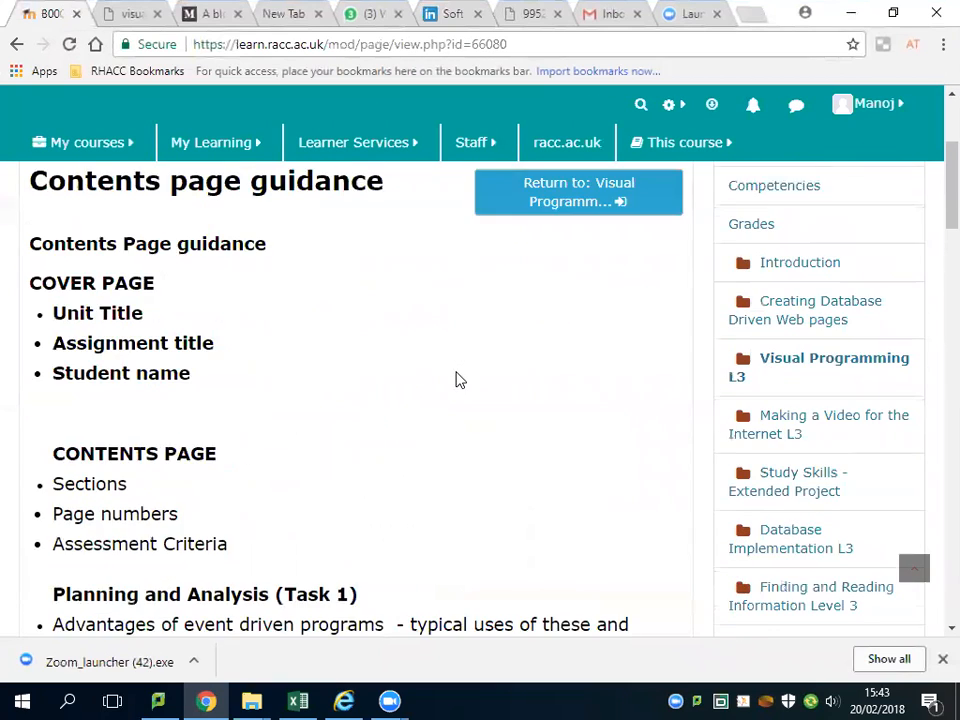
pyautogui.scroll(-3)
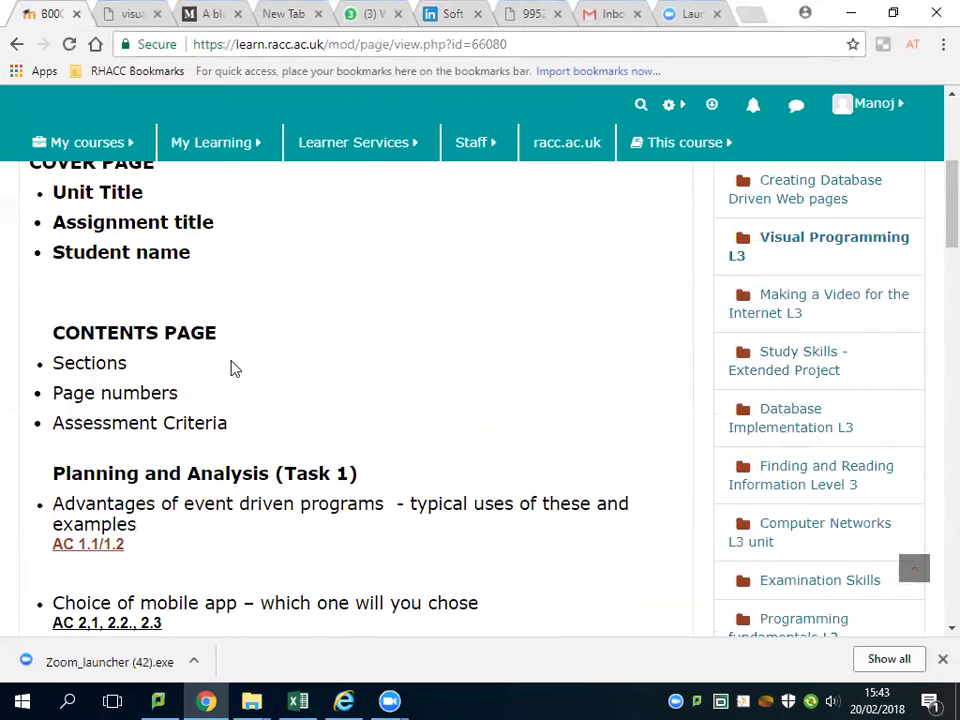
pyautogui.scroll(-3)
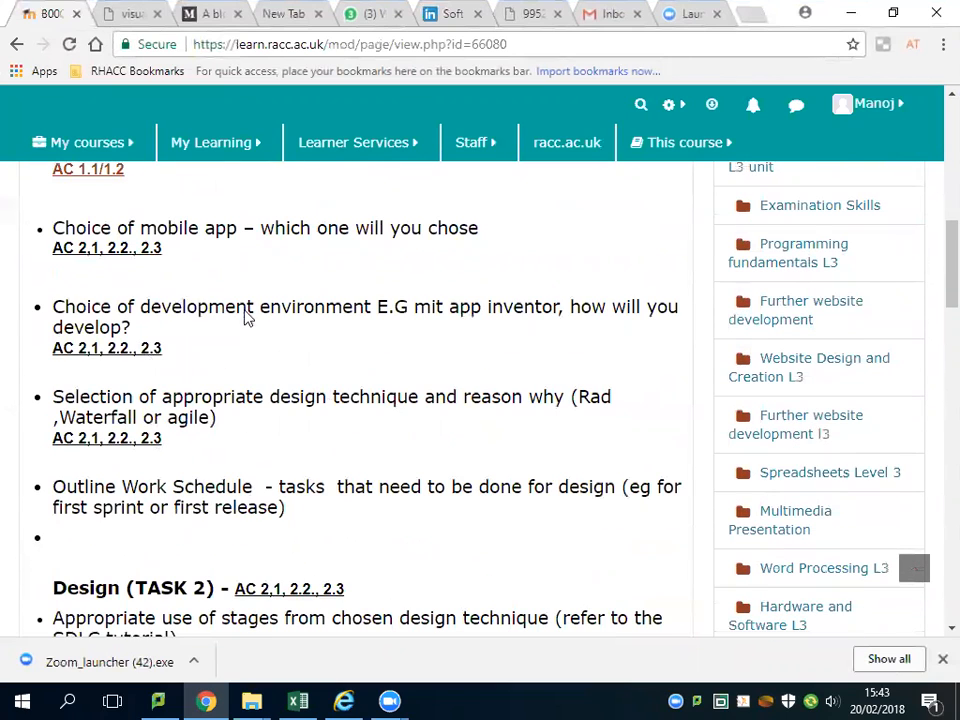
pyautogui.moveTo(314, 348)
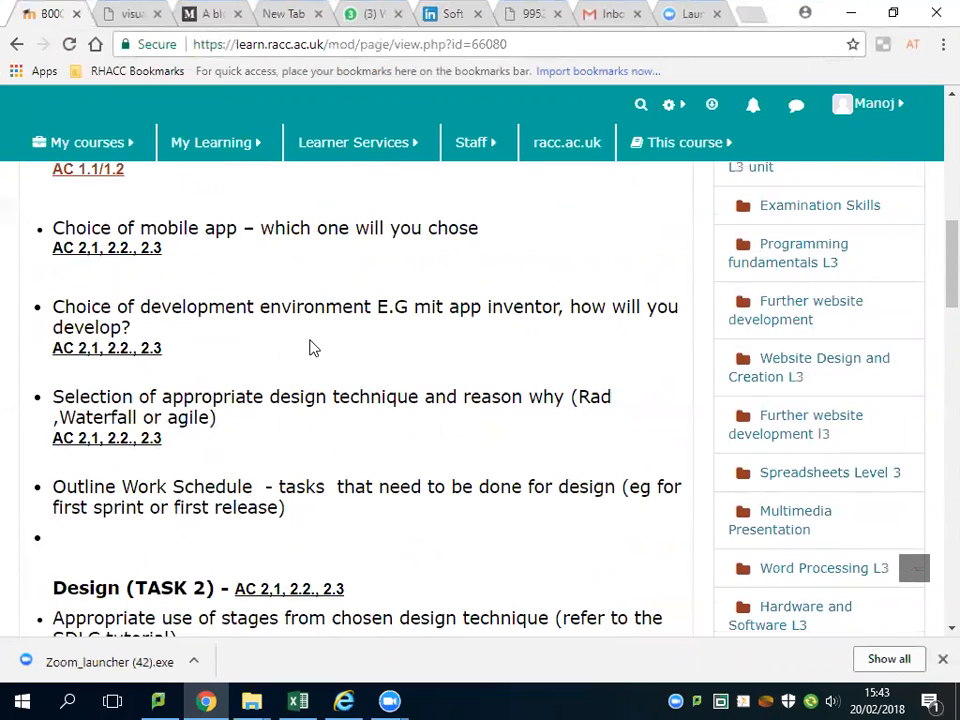
pyautogui.scroll(-3)
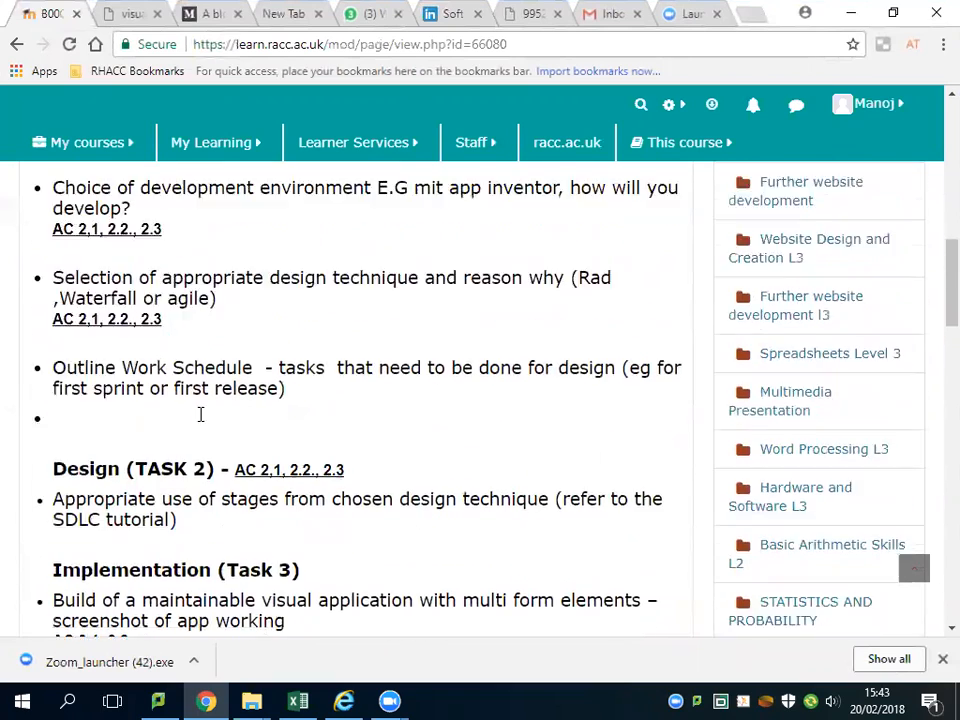
pyautogui.scroll(-3)
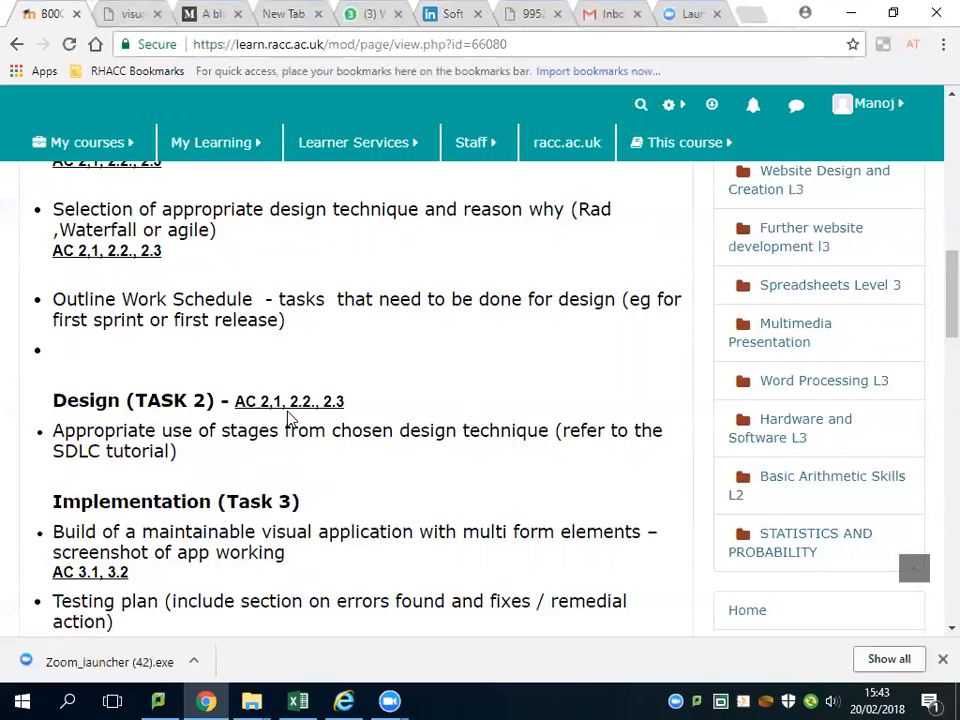
pyautogui.scroll(-3)
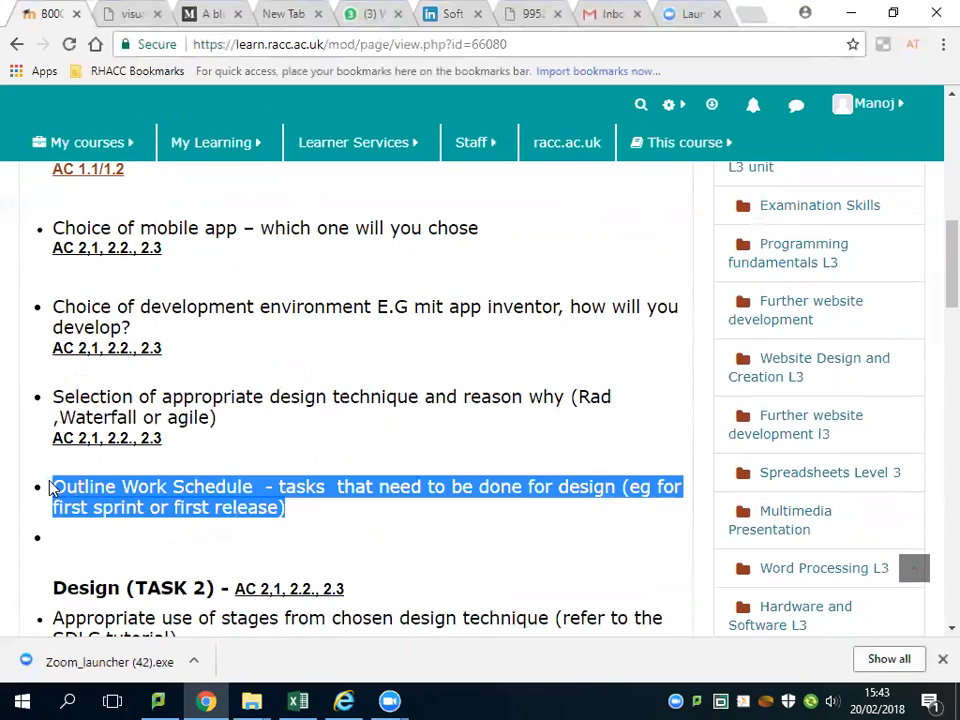
# Step: Highlight Task 3's film clip and online video link requirement, then move to the Excel assessment schedule
pyautogui.click(292, 396)
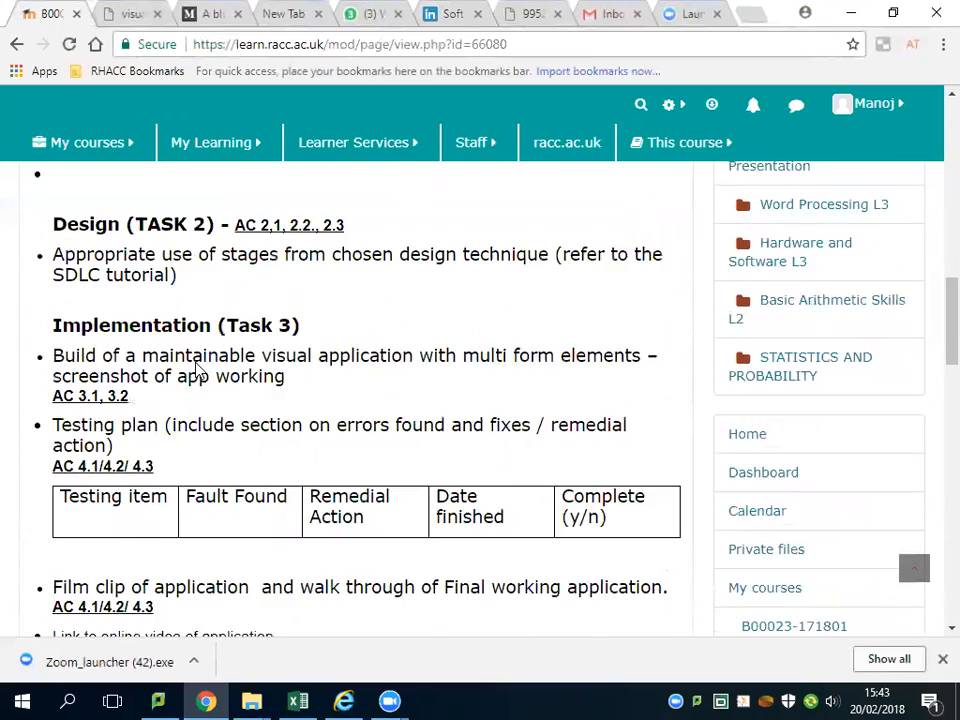
pyautogui.scroll(-3)
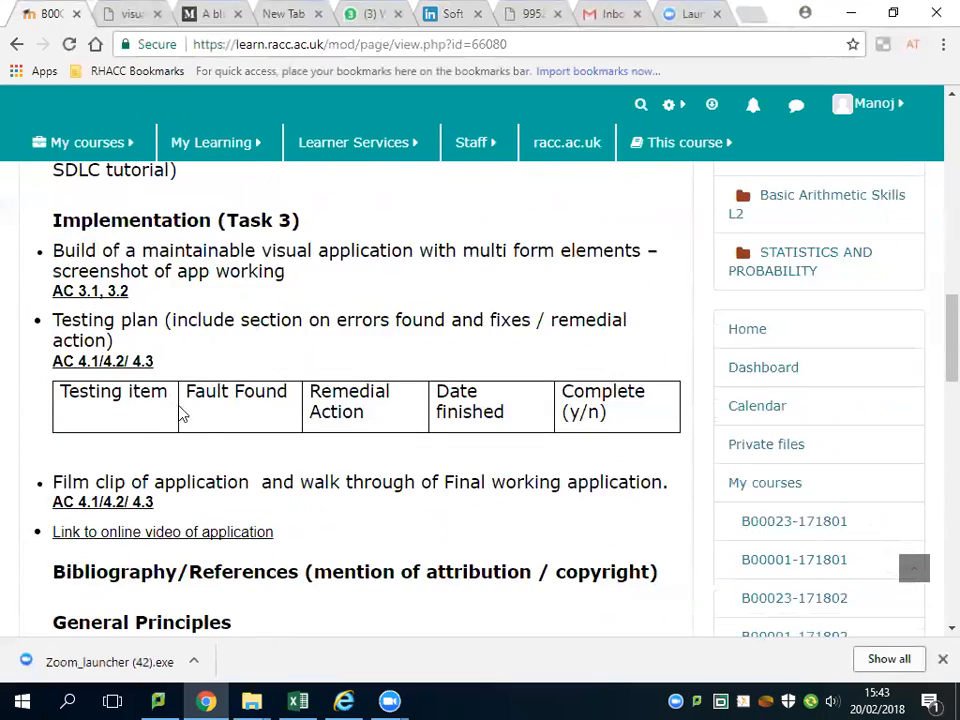
pyautogui.moveTo(160, 480); pyautogui.dragTo(274, 532)
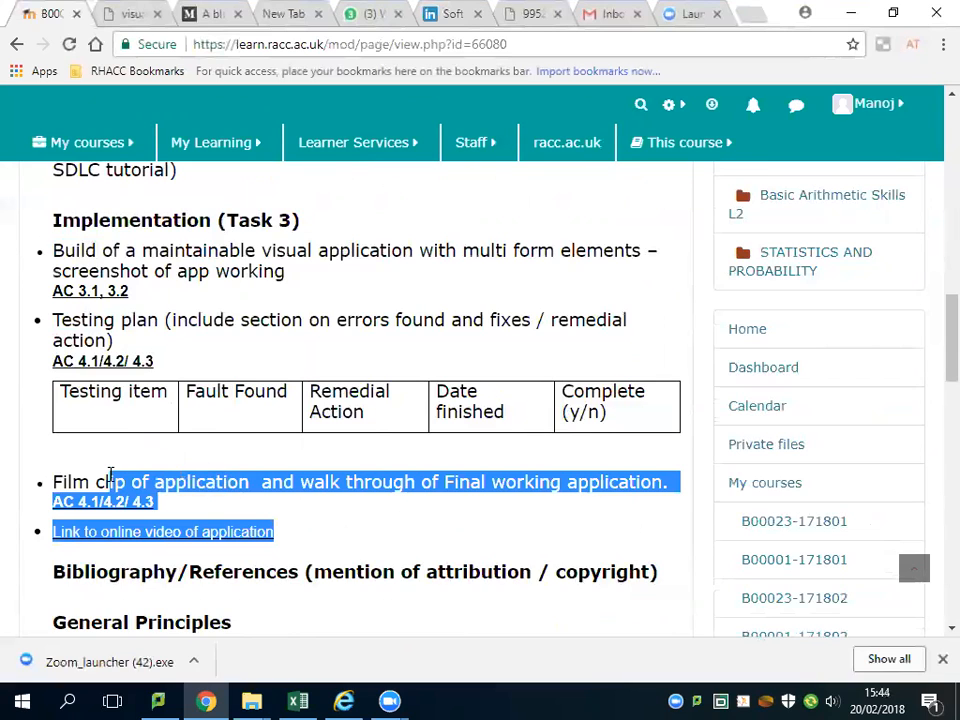
pyautogui.scroll(-3)
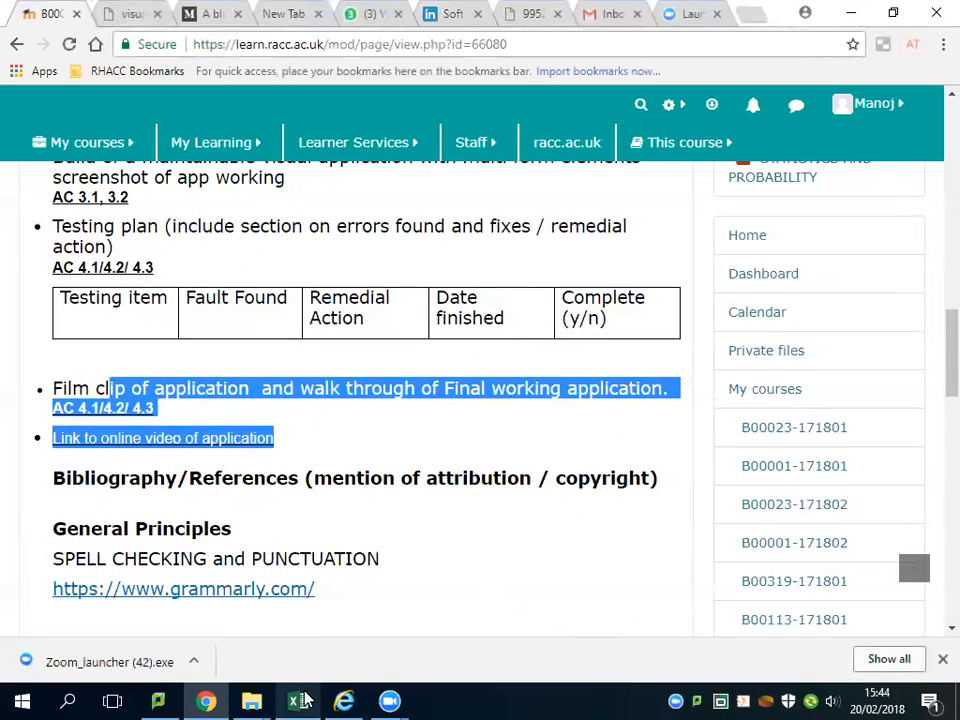
pyautogui.click(296, 700)
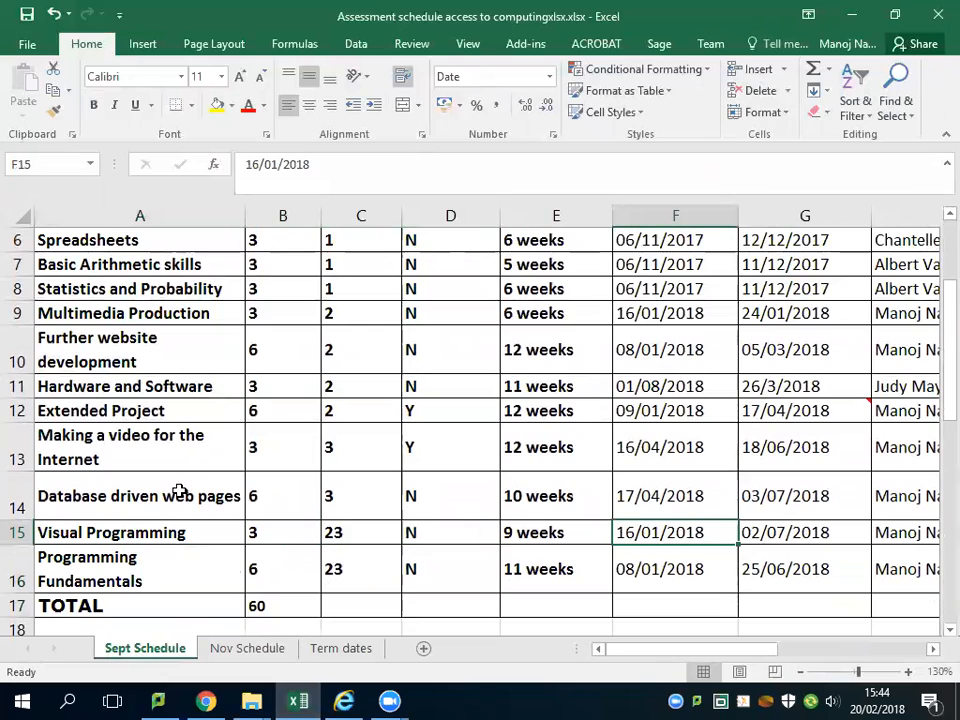
# Step: Check the Visual Programming end date in cell G15 of Sept Schedule and show the Term dates sheet
pyautogui.click(804, 532)
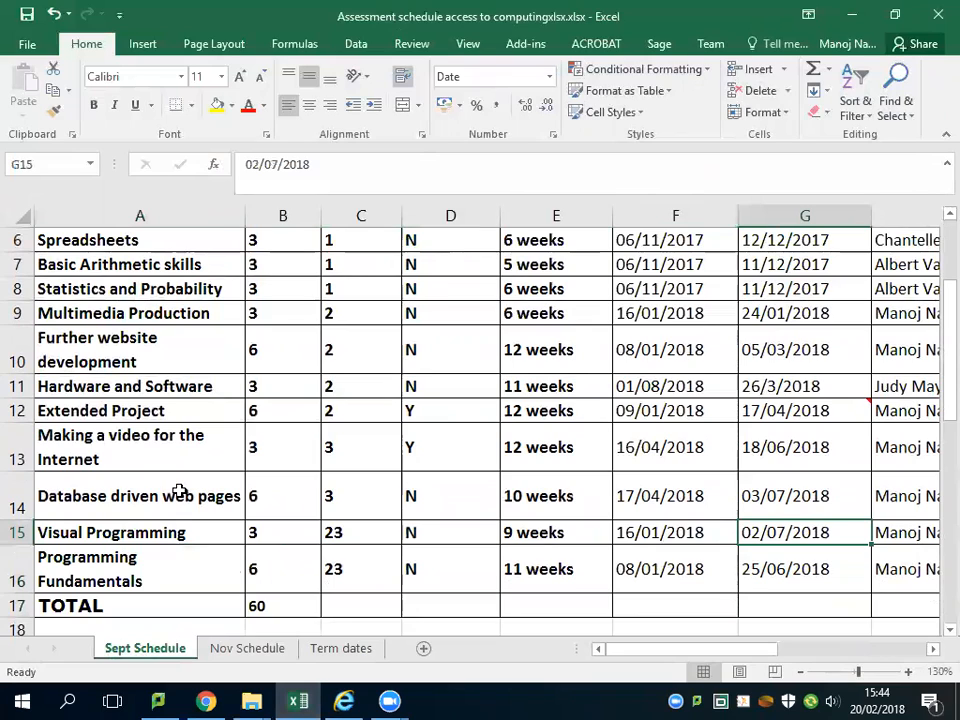
pyautogui.click(340, 648)
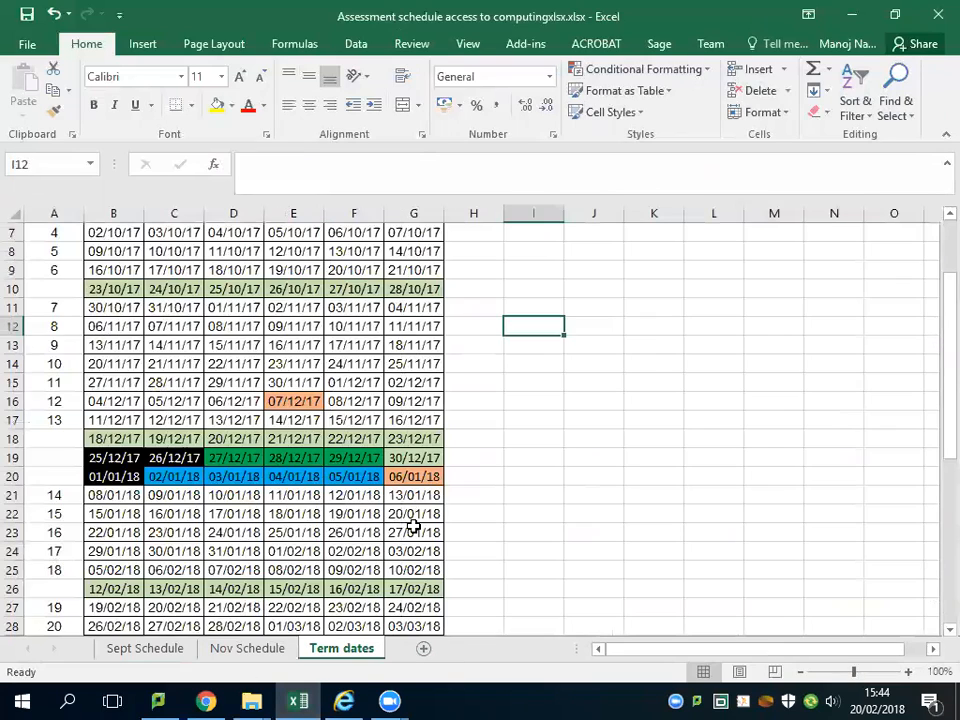
pyautogui.scroll(-3)
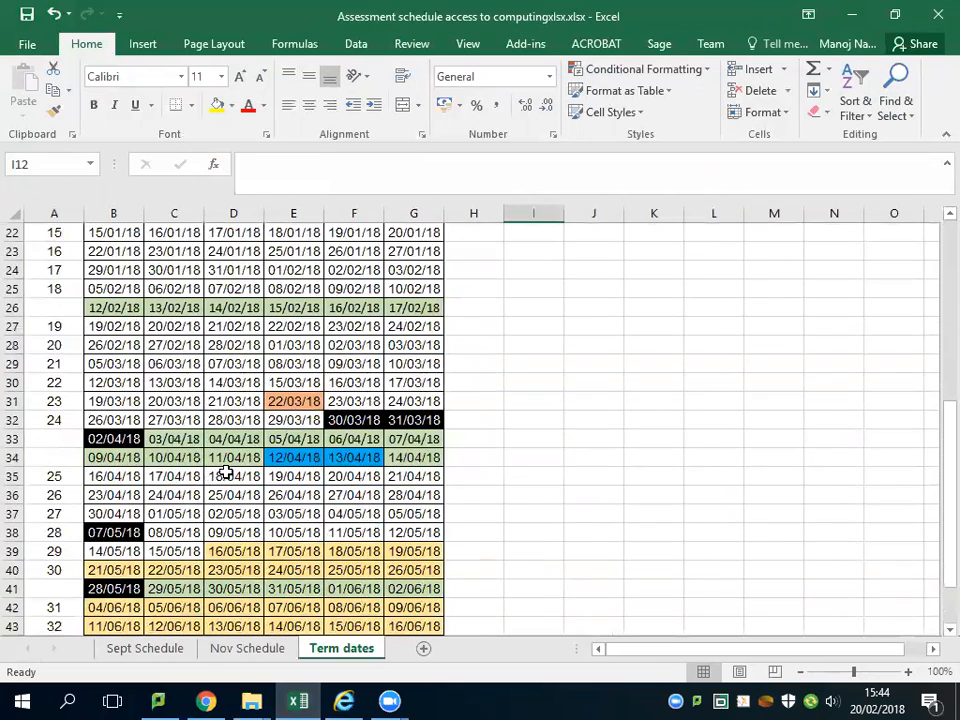
pyautogui.click(232, 326)
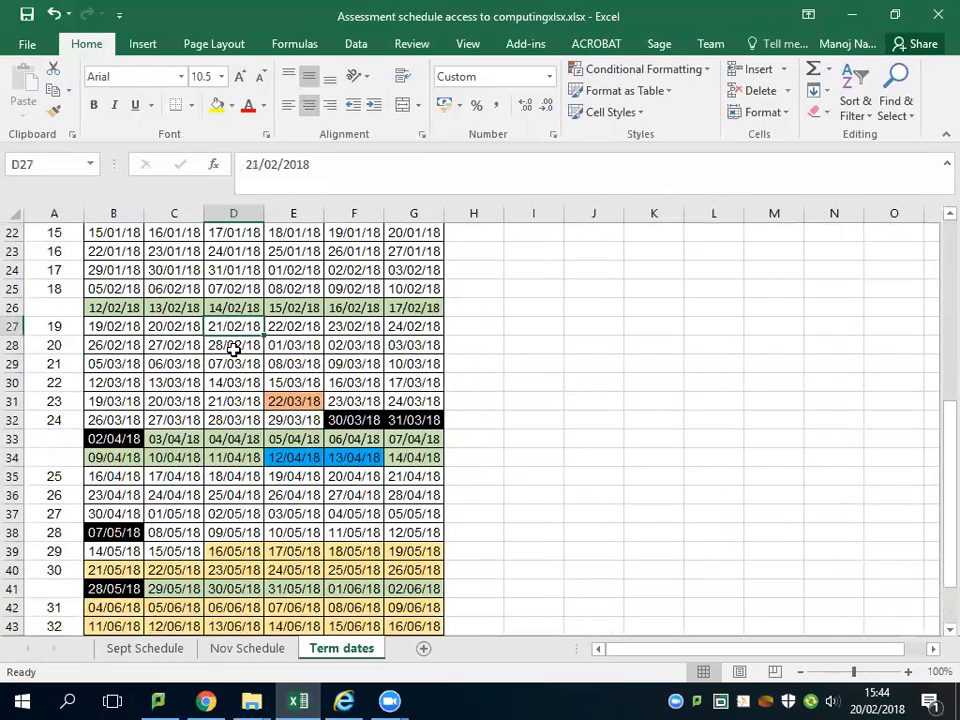
pyautogui.click(174, 326)
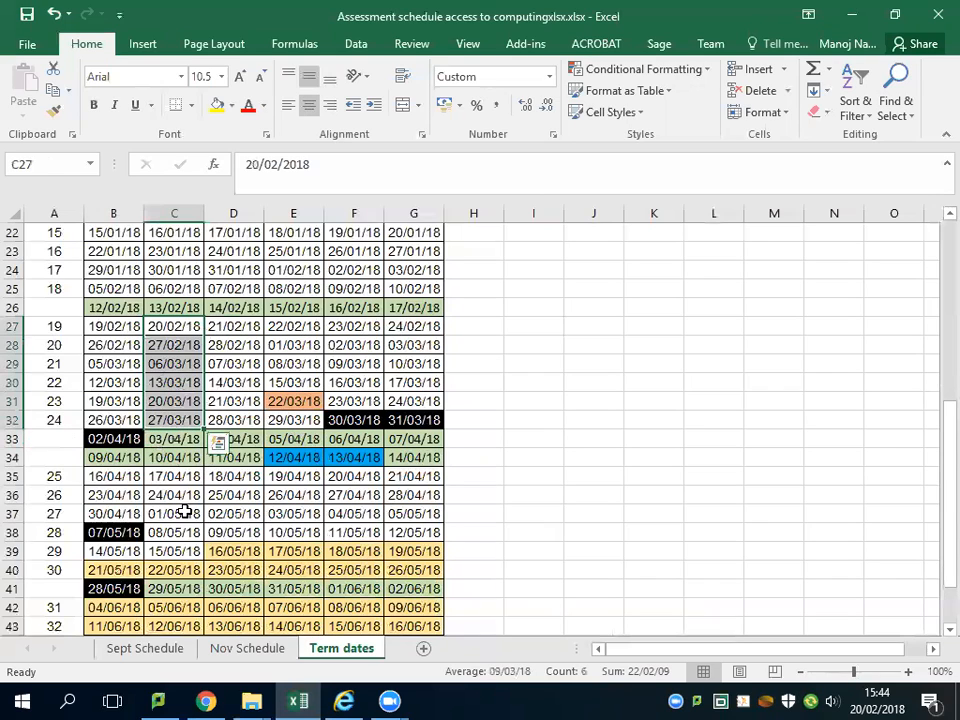
pyautogui.moveTo(68, 494)
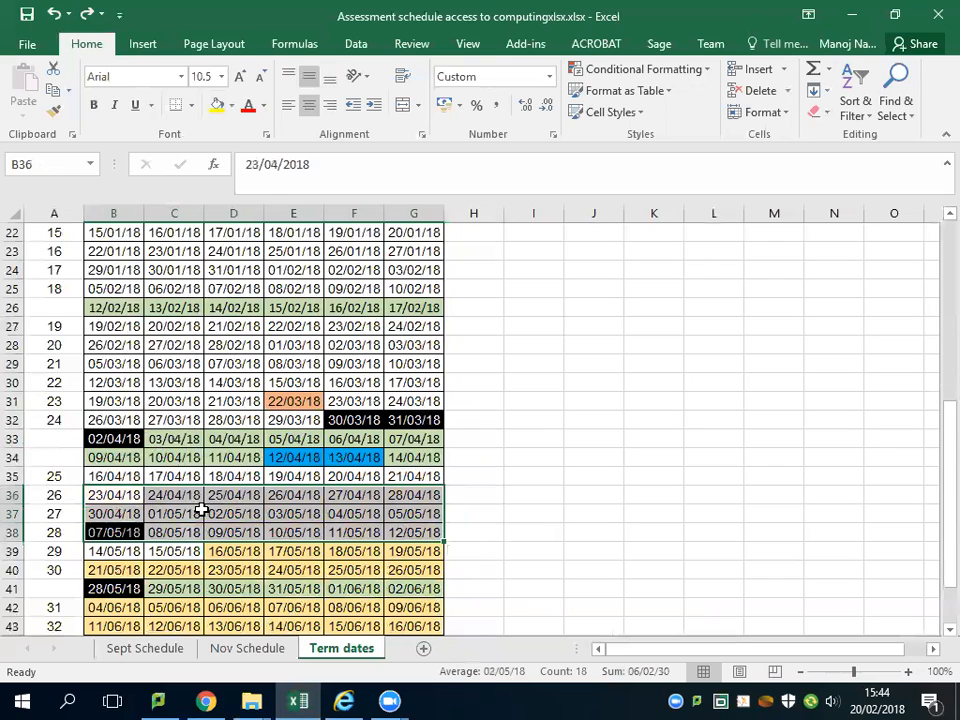
pyautogui.click(174, 514)
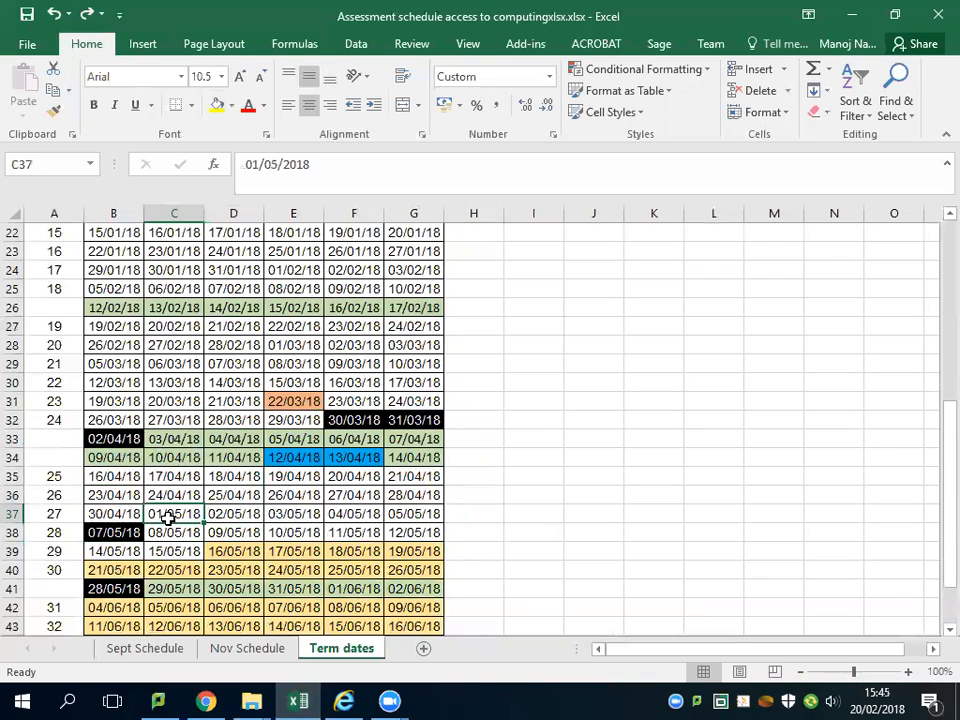
pyautogui.click(472, 512)
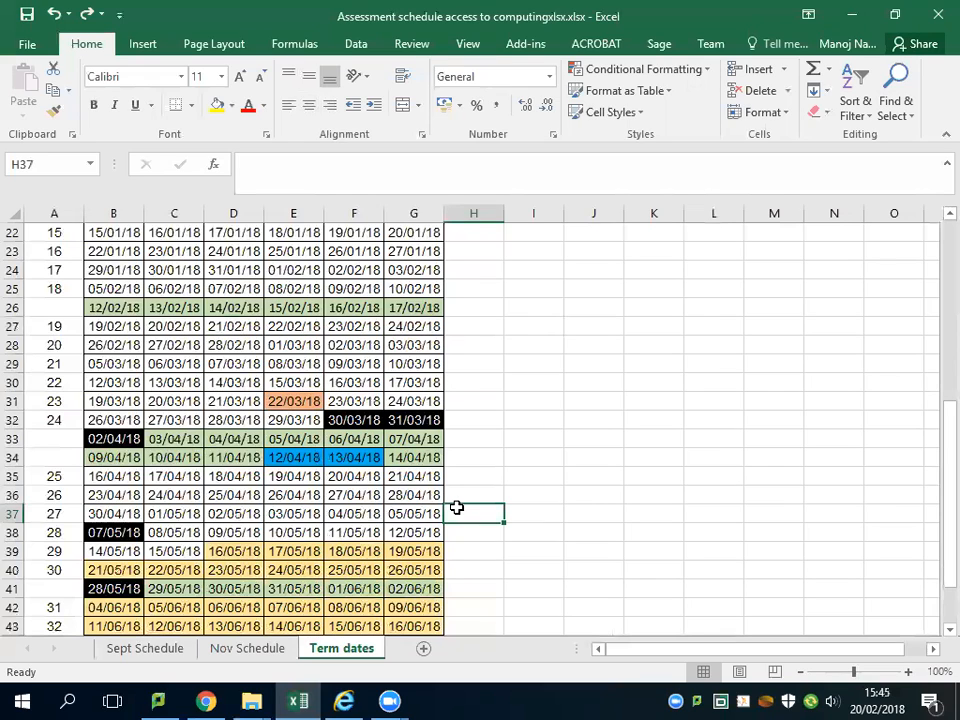
# Step: Look up the term weeks of 25/04/2018, 02/05/2018 and 21/02/2018, then return to the Moodle course page
pyautogui.click(232, 496)
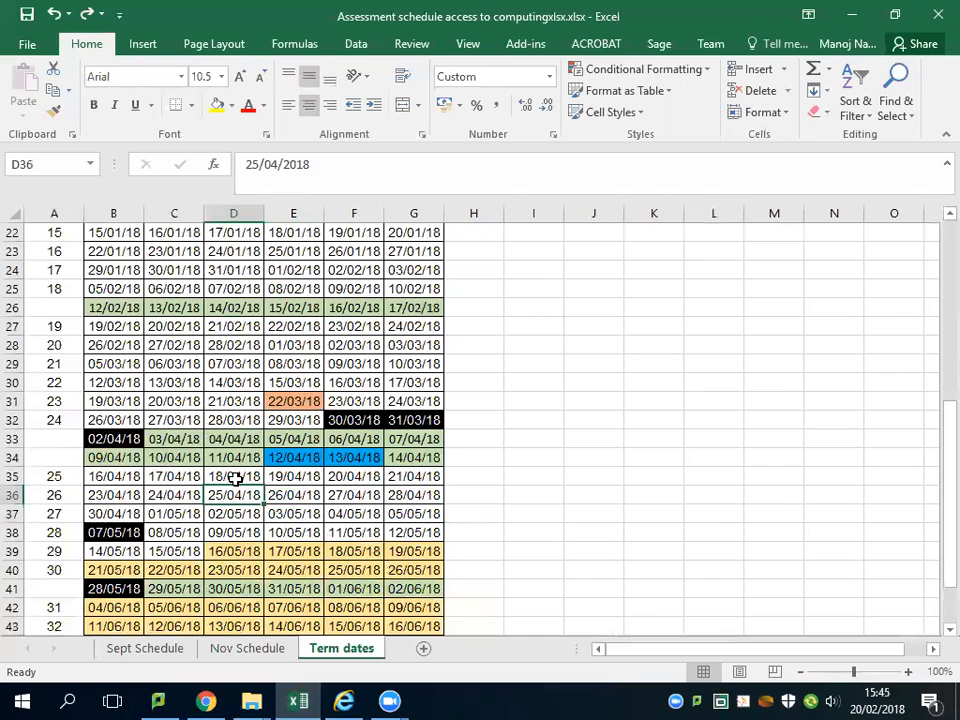
pyautogui.click(232, 512)
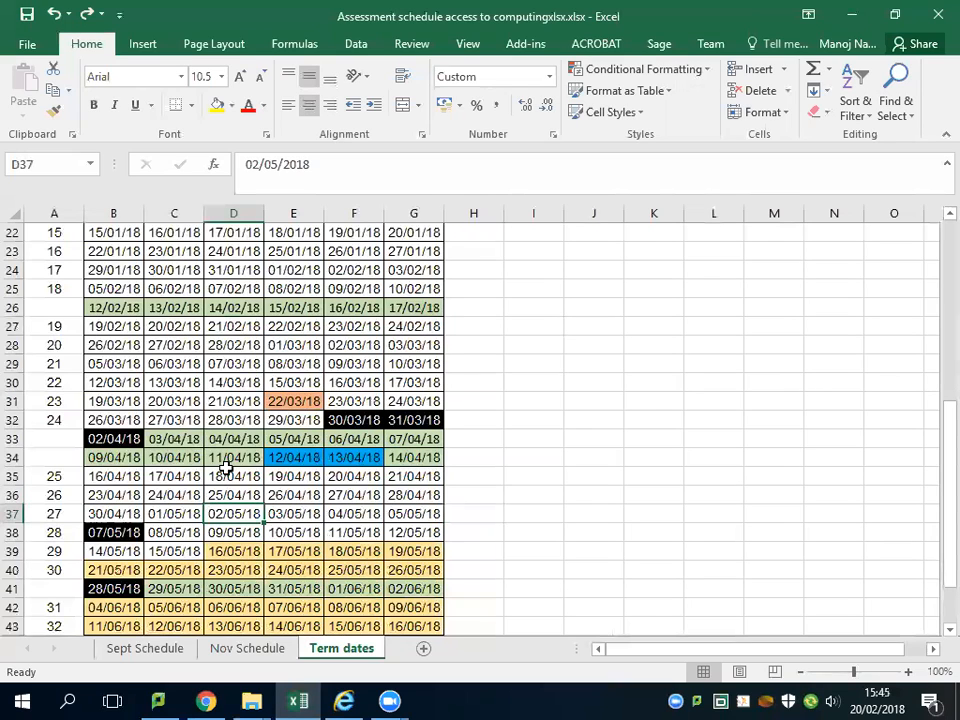
pyautogui.click(232, 326)
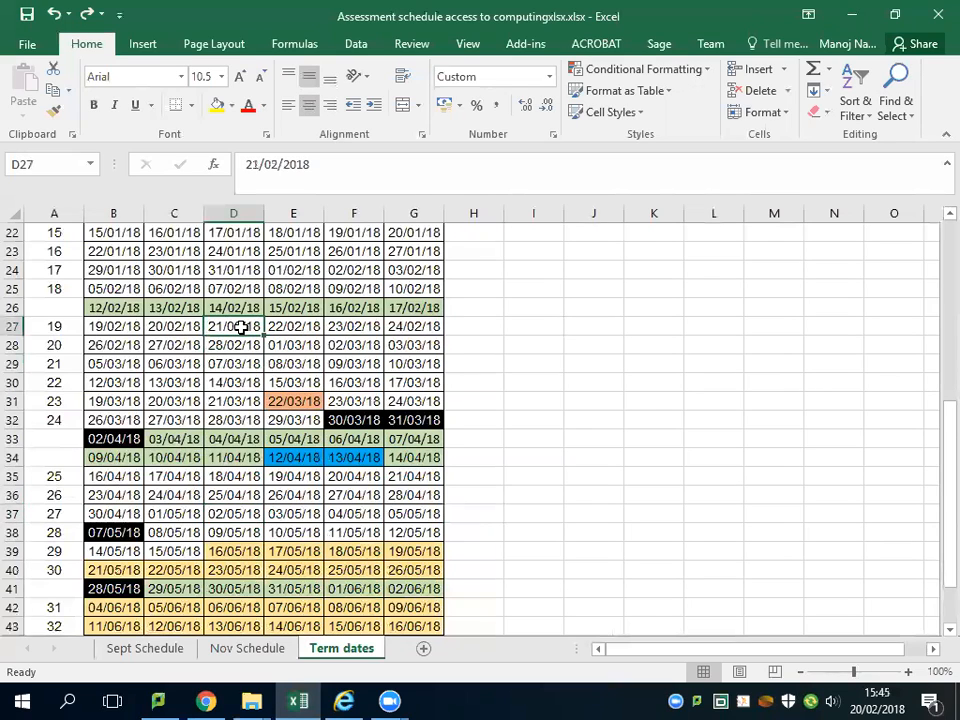
pyautogui.scroll(3)
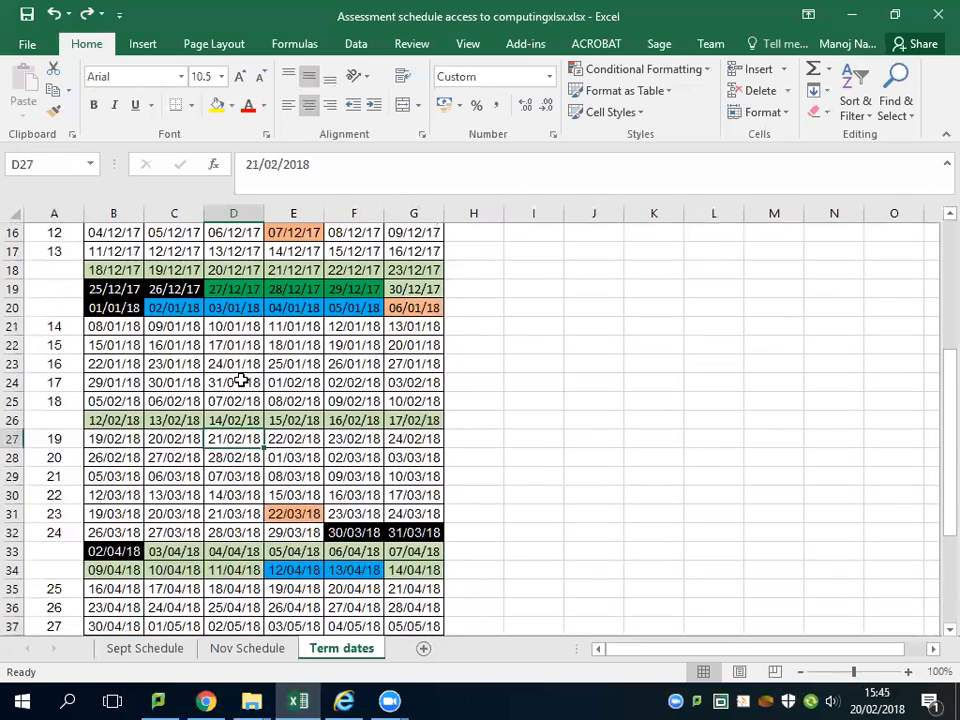
pyautogui.click(232, 364)
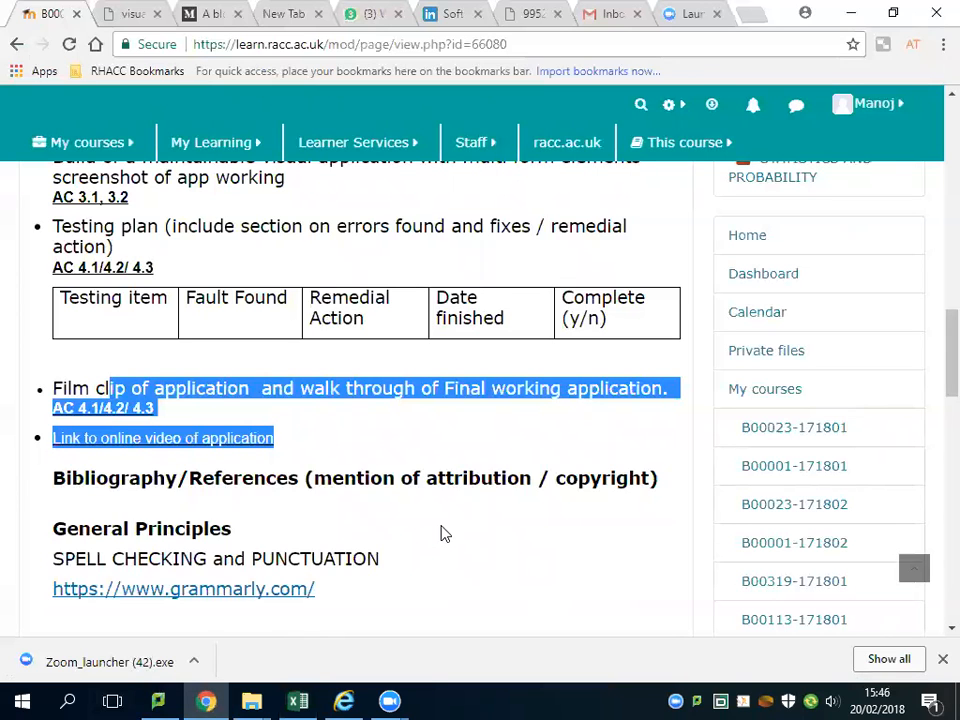
pyautogui.moveTo(458, 472)
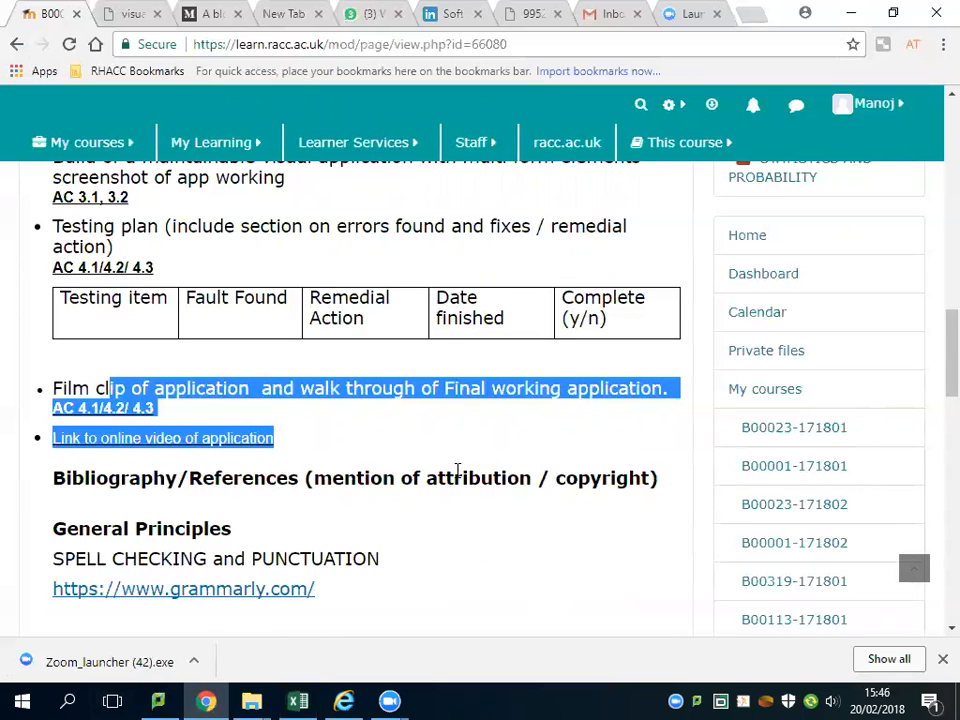
pyautogui.scroll(3)
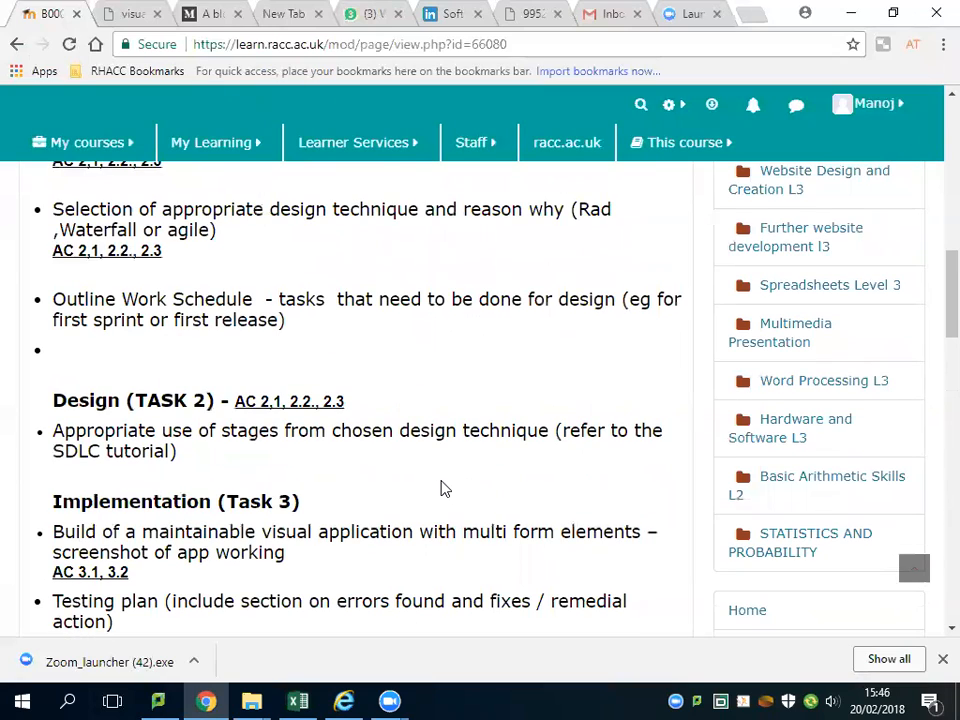
pyautogui.moveTo(200, 460)
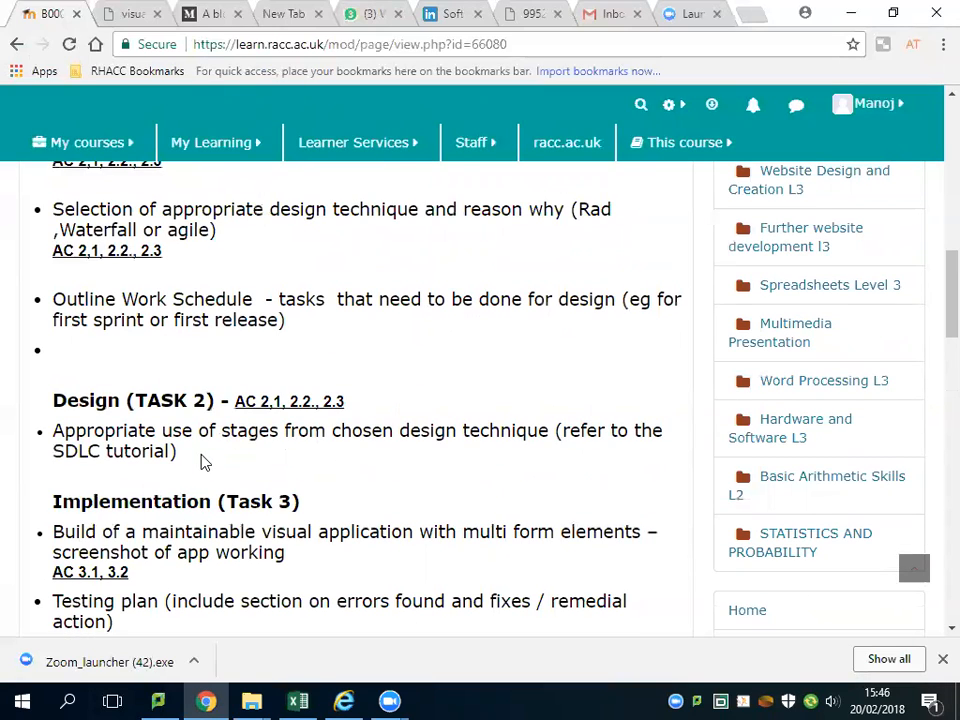
pyautogui.moveTo(520, 150)
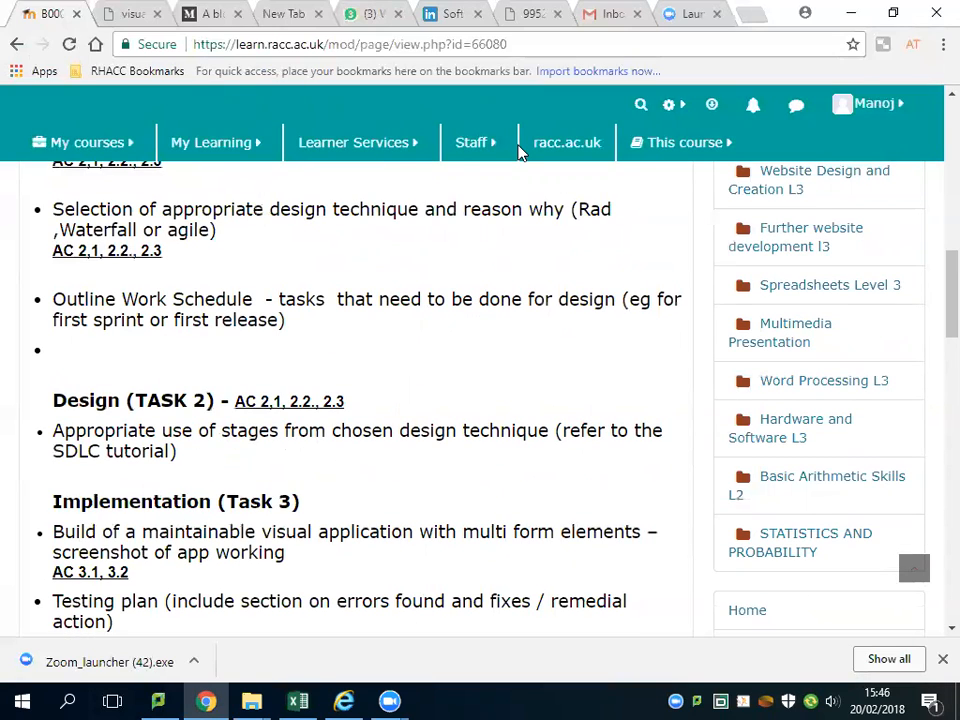